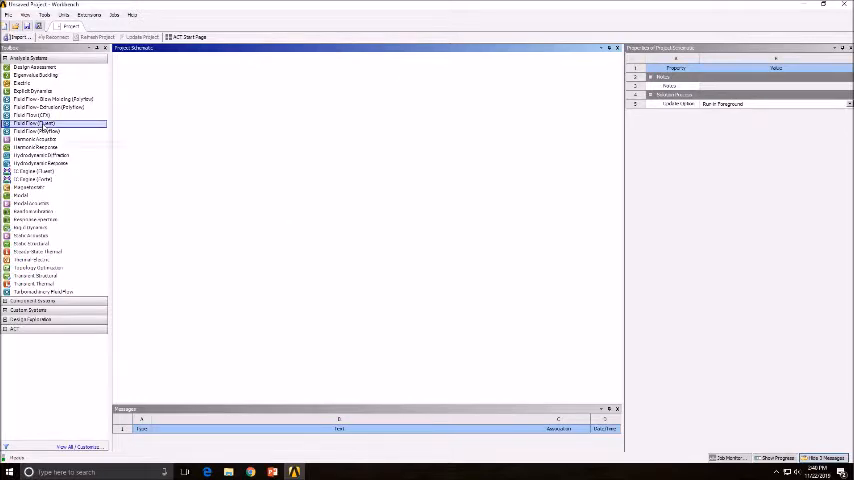
Add a Fluid Flow (Fluent) system from the Analysis Systems toolbox
double_click(35, 123)
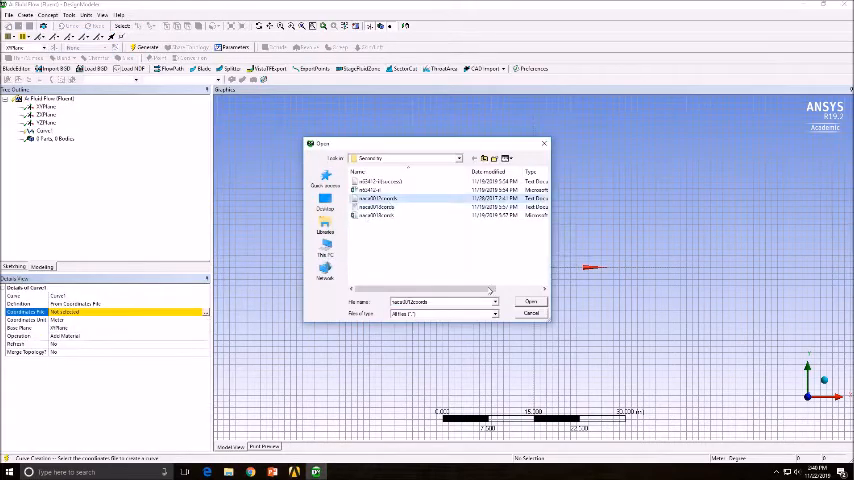
Import the NACA coordinates file as a 3D curve and turn it into a surface
click(530, 302)
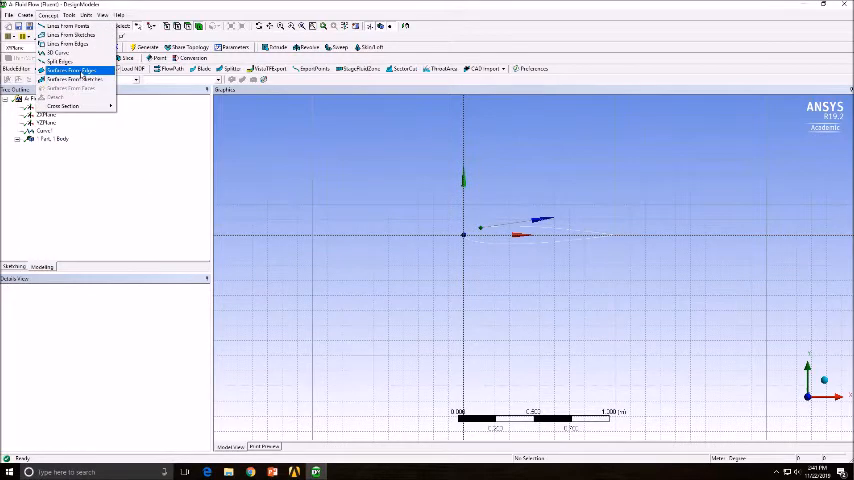
click(75, 71)
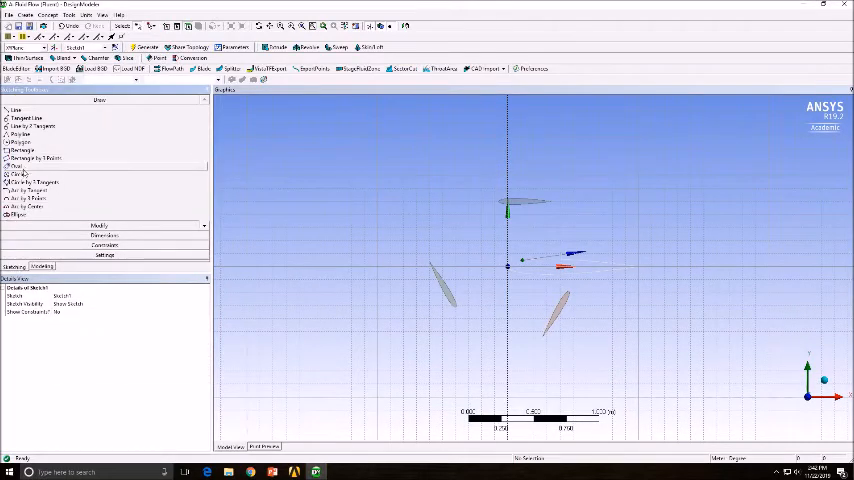
click(508, 266)
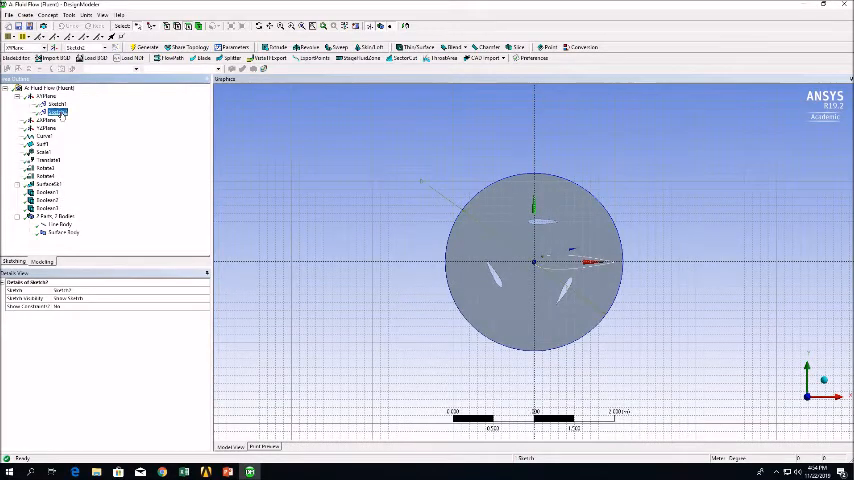
Select the outer-domain sketch for the D-shaped fluid surface
click(14, 261)
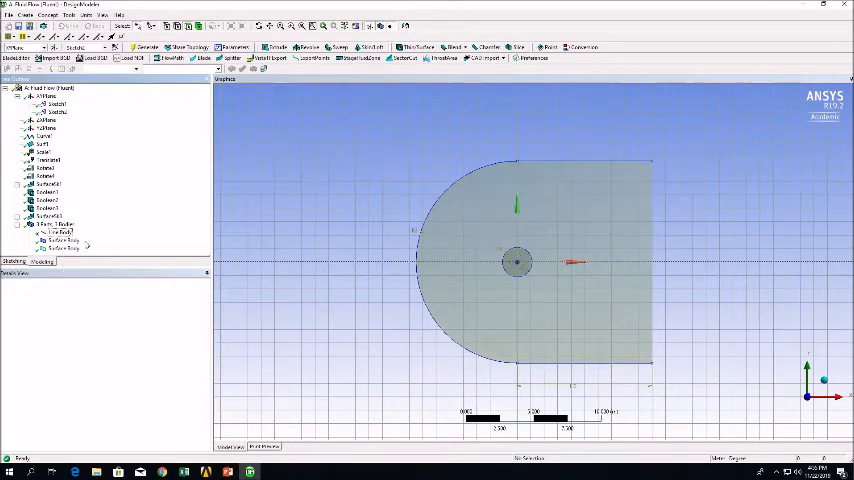
Rename the inner surface body Rotate and review the outer Fluid body's properties
click(60, 240)
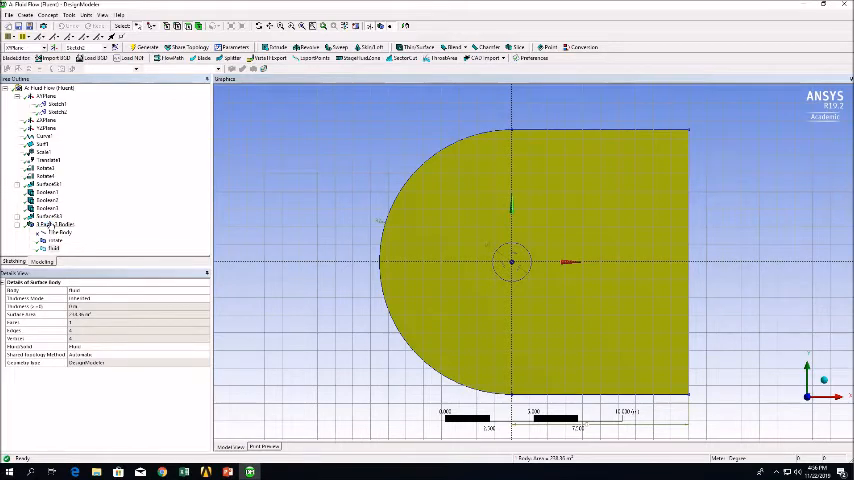
click(50, 224)
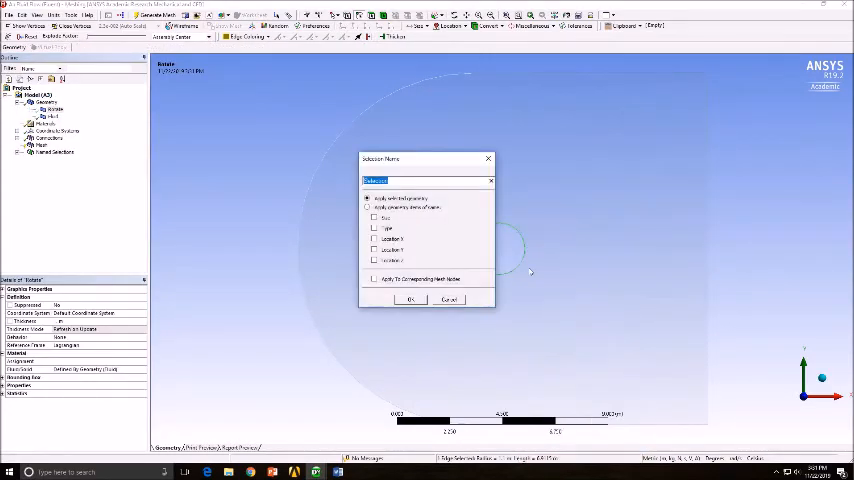
Name the circular edge 'Interface' on both the rotor disc and the outer body
text(Interface)
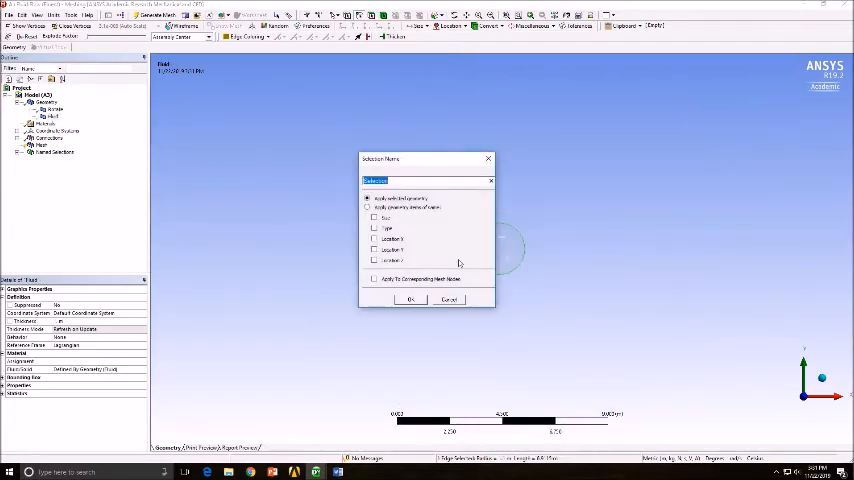
text(Interface)
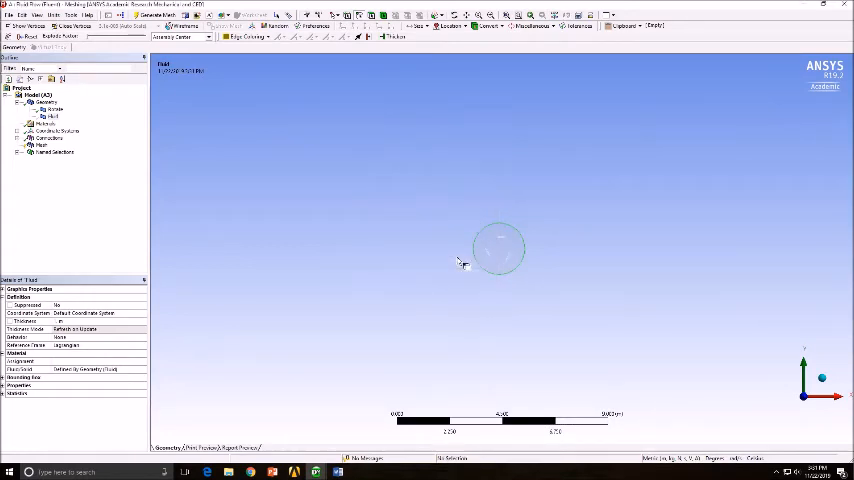
mouse_move(414, 241)
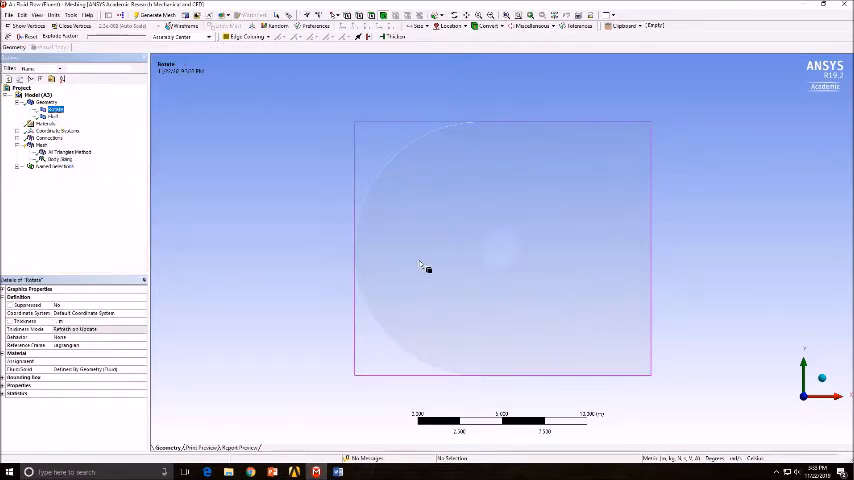
Insert a sizing control on the rotating disc face
right_click(421, 265)
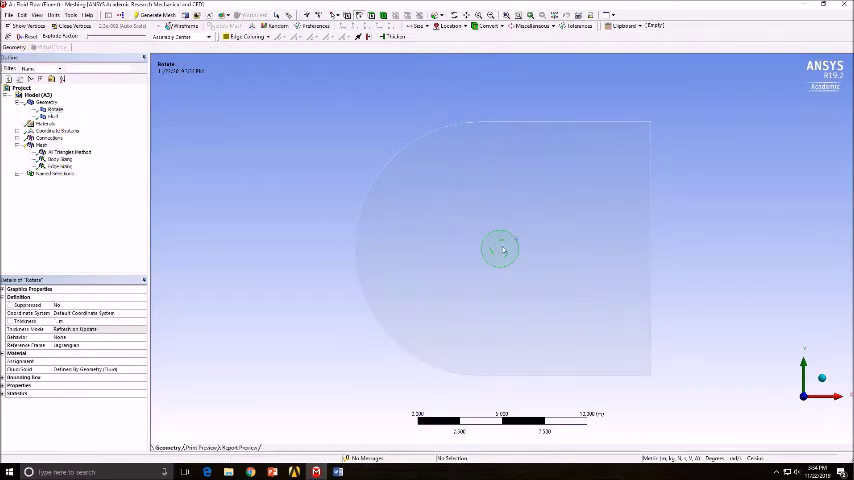
click(37, 145)
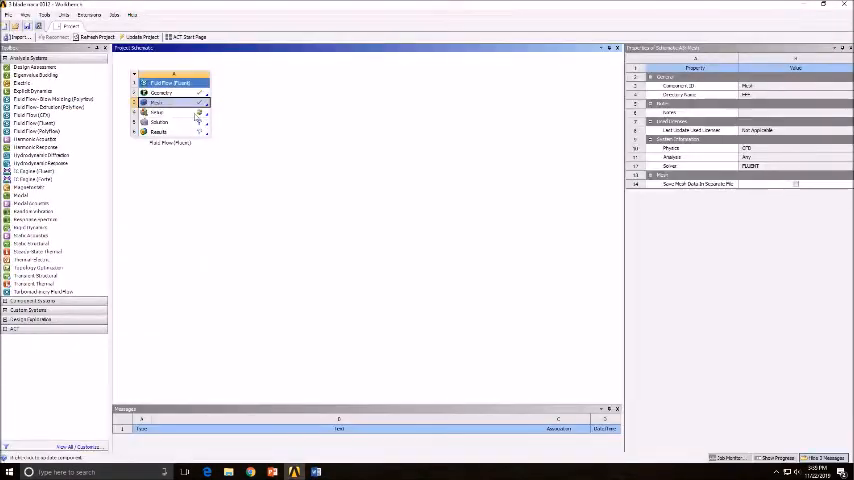
Launch Fluent from the Fluid Flow system's Setup cell
double_click(165, 113)
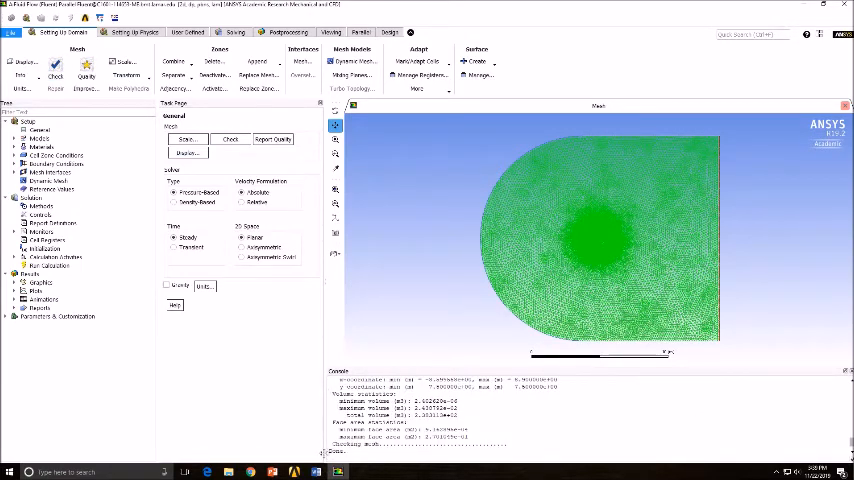
Switch the solver time to Transient and expand the Models branch
click(176, 248)
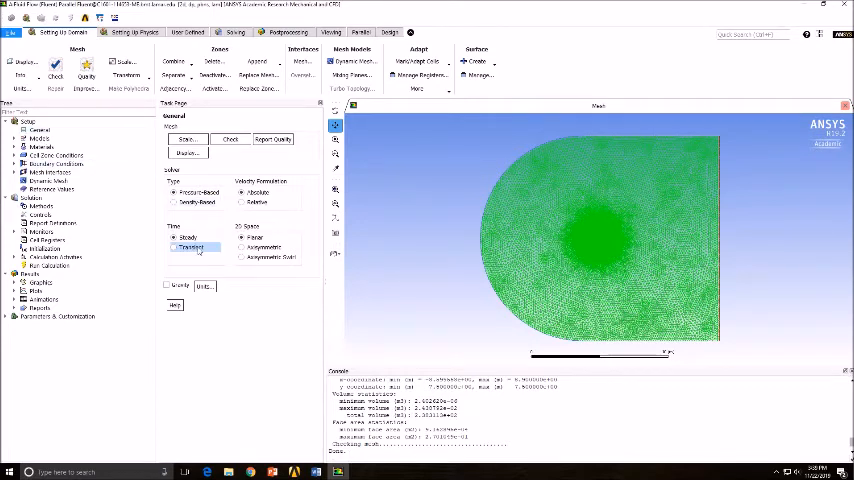
click(18, 137)
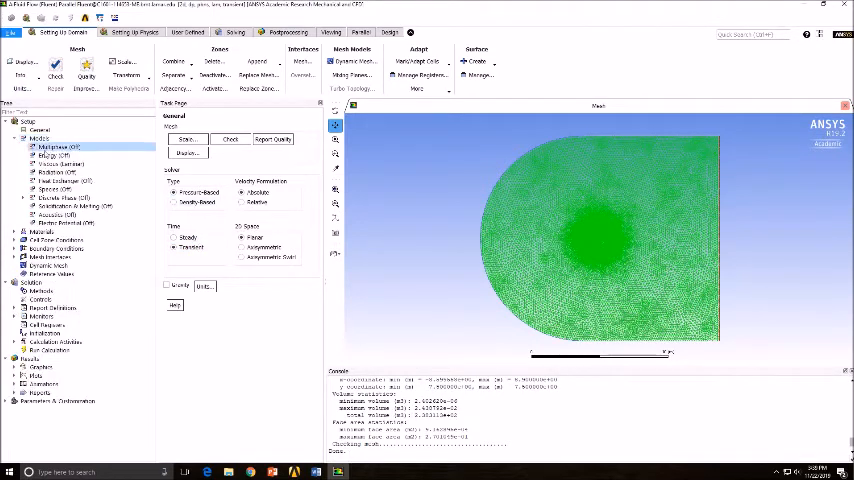
double_click(52, 162)
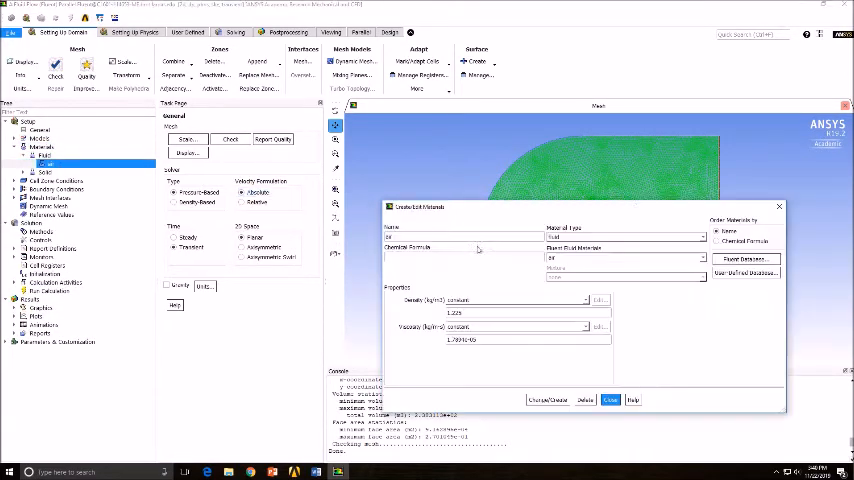
Close the air material dialog after reviewing its density and viscosity
click(605, 400)
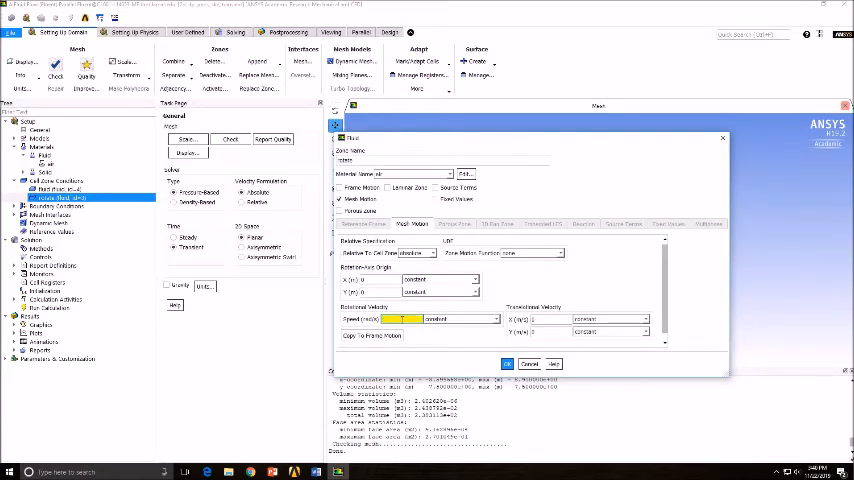
Confirm mesh motion with the rotational speed on the rotate cell zone
click(506, 363)
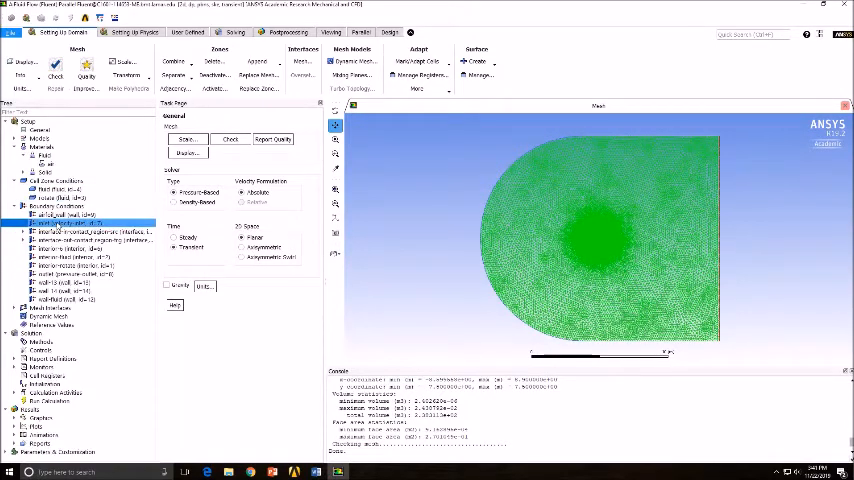
Set the inlet turbulence specification and make airfoil_wall a moving wall rotating with its adjacent zone
double_click(55, 223)
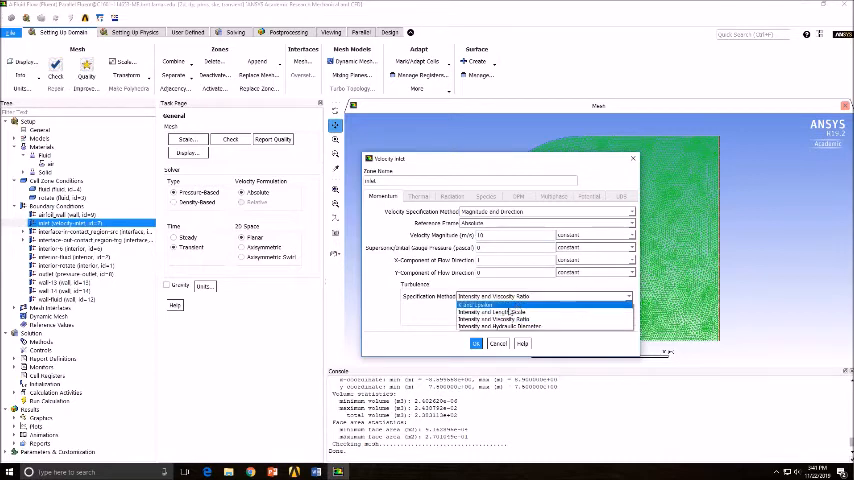
click(476, 343)
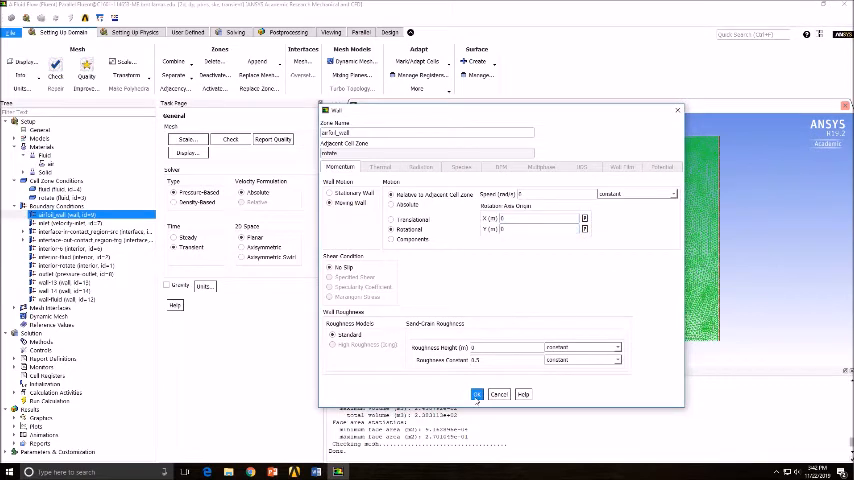
click(476, 392)
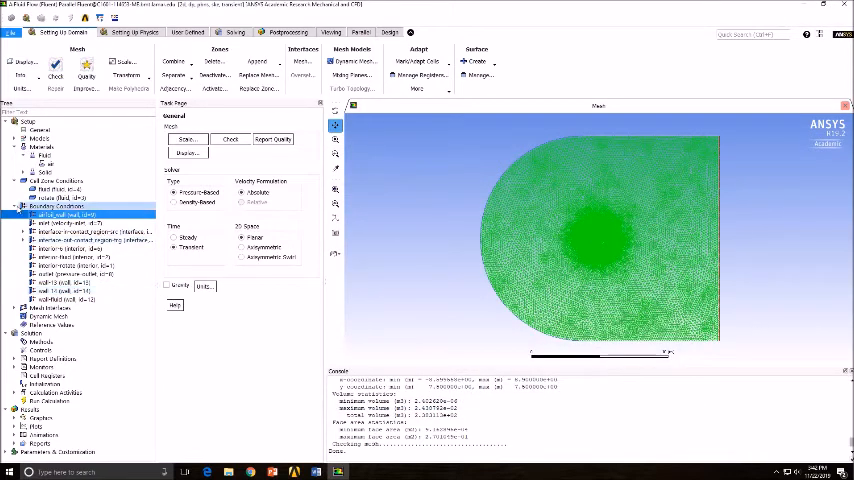
Run hybrid initialization of the flow field
click(39, 248)
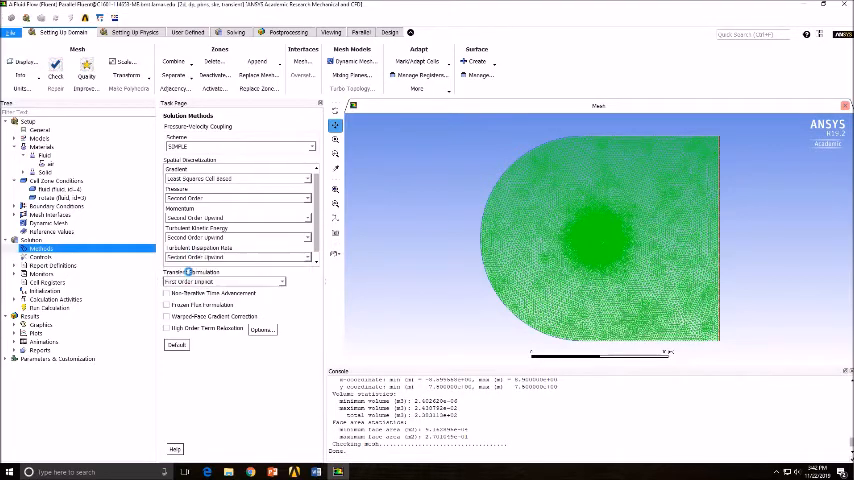
click(40, 291)
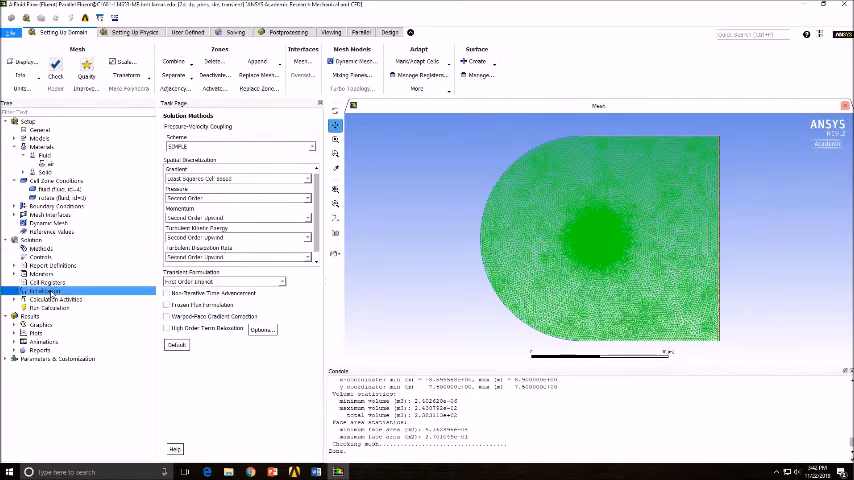
click(36, 291)
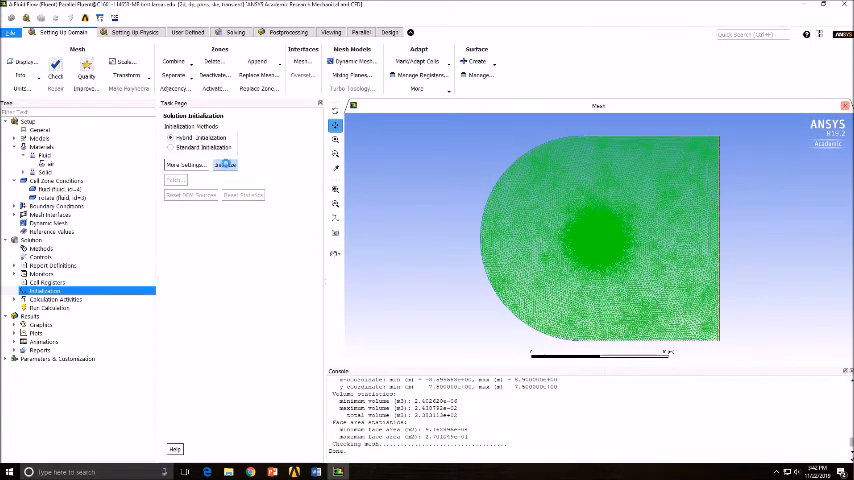
click(224, 165)
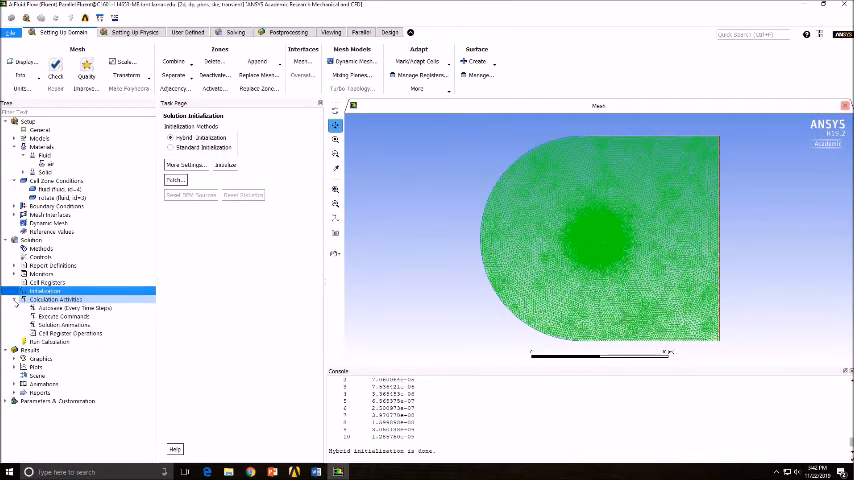
Create animation-1 of velocity magnitude contours and animation-2 of static pressure contours
click(66, 325)
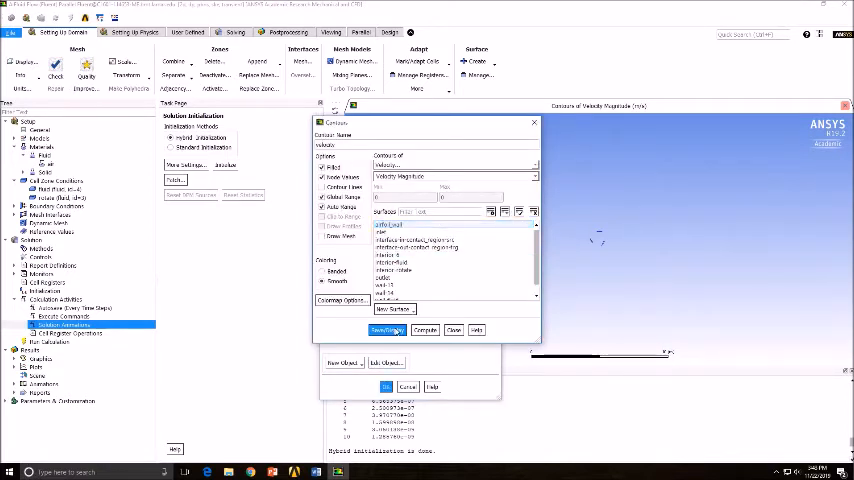
click(388, 330)
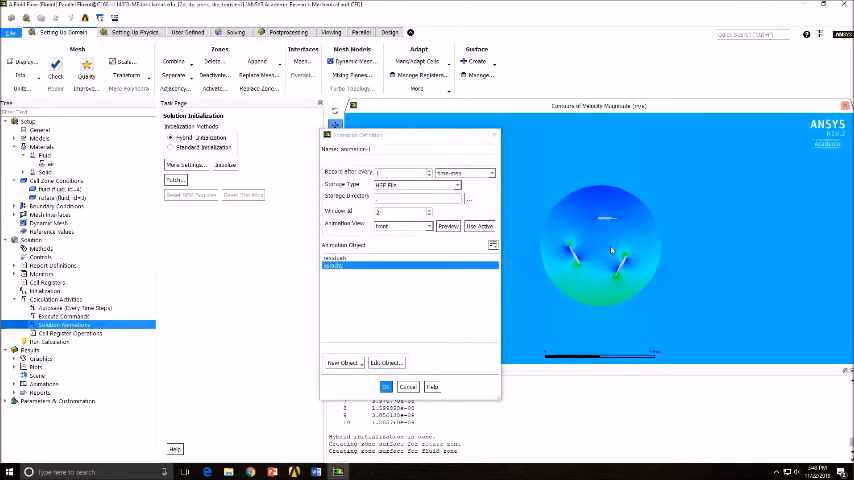
click(479, 225)
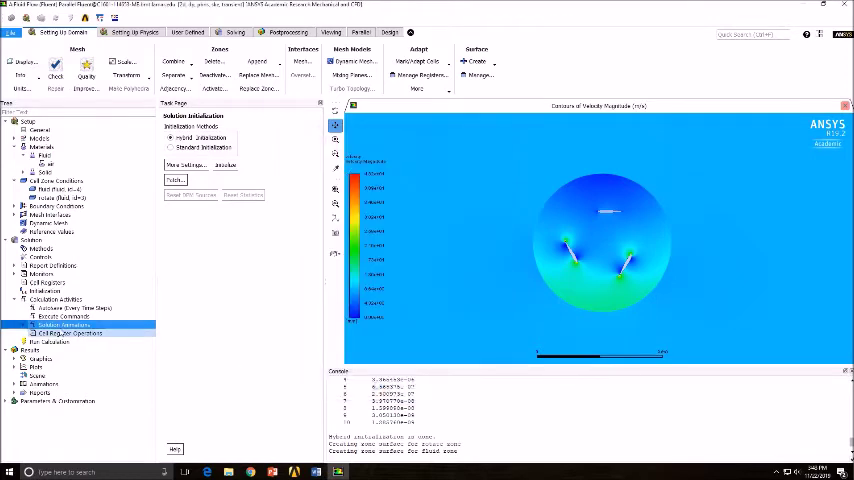
click(362, 328)
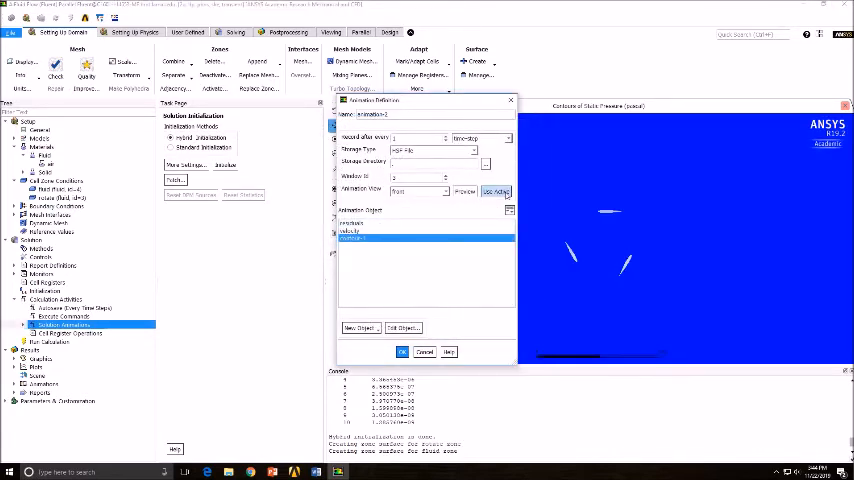
click(402, 351)
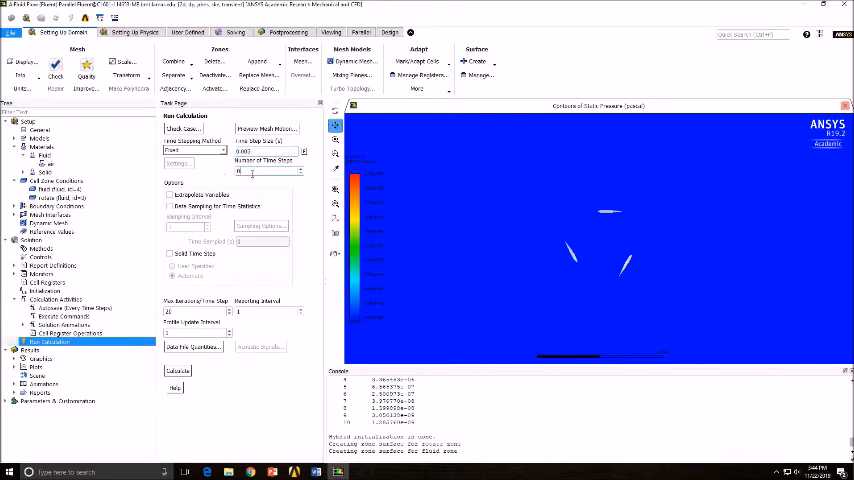
Enter 400 as the number of time steps for the run calculation
text(400)
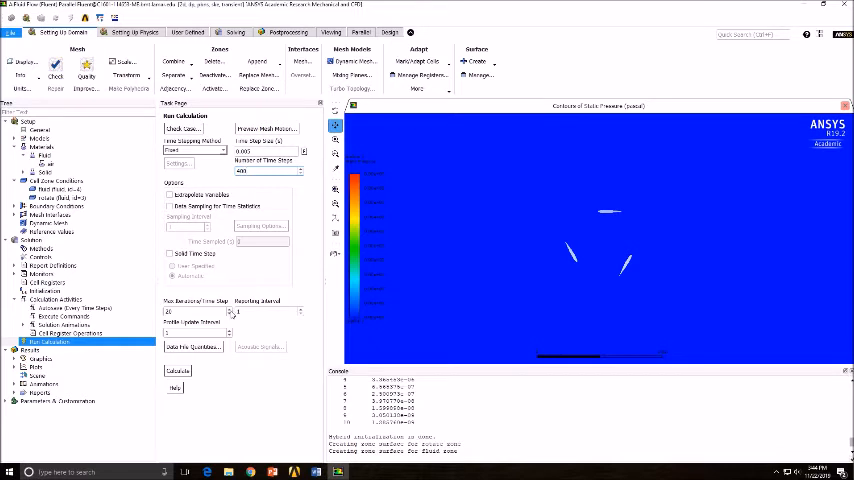